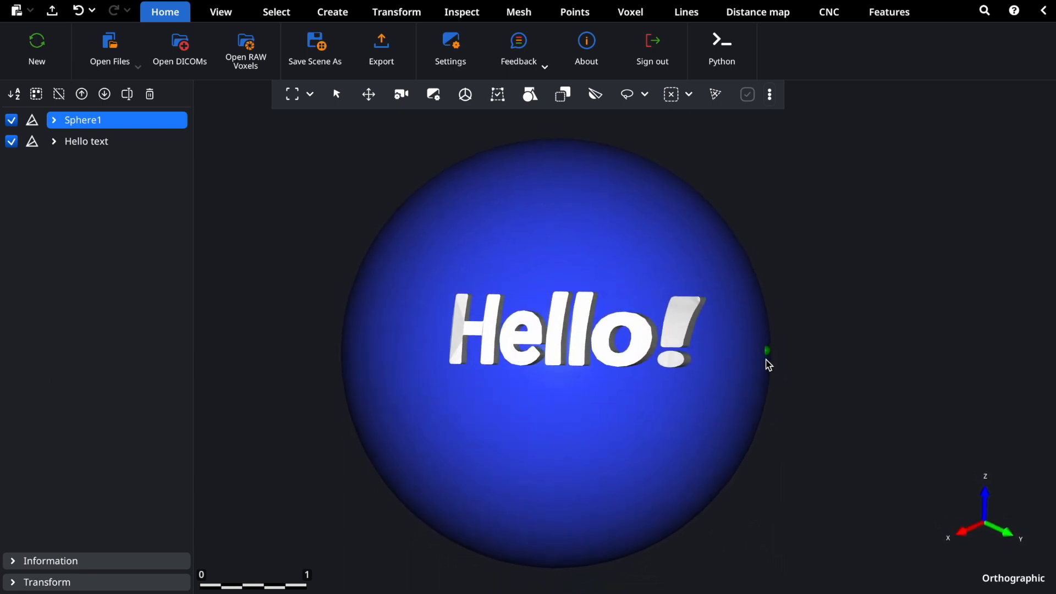
{"action": "mouse_move", "coordinate": [560, 93]}
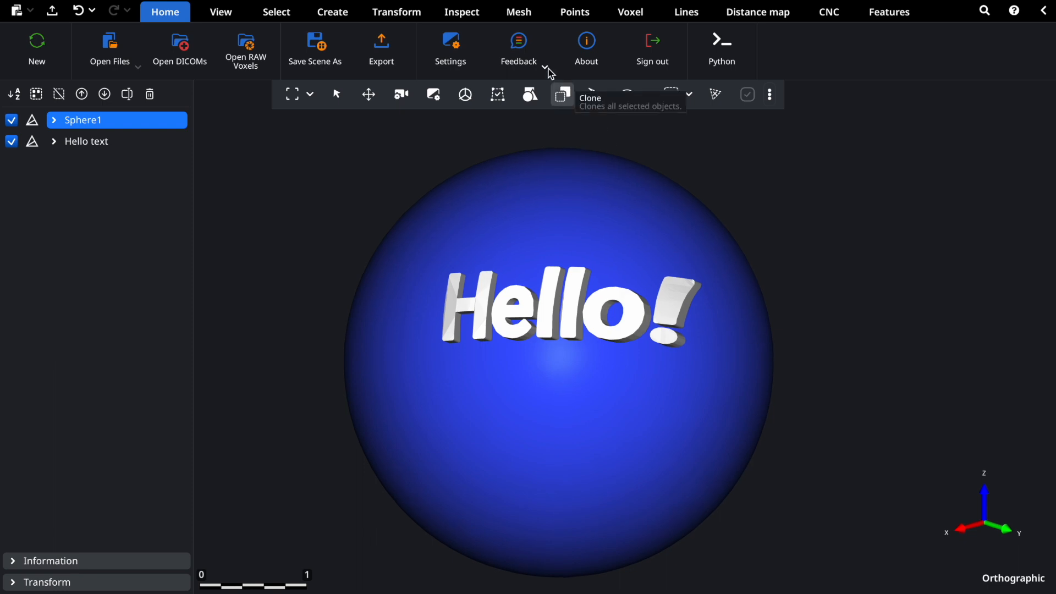
Show the Mesh toolbar with its mesh editing tools for the selected sphere
{"action": "left_click", "coordinate": [517, 11]}
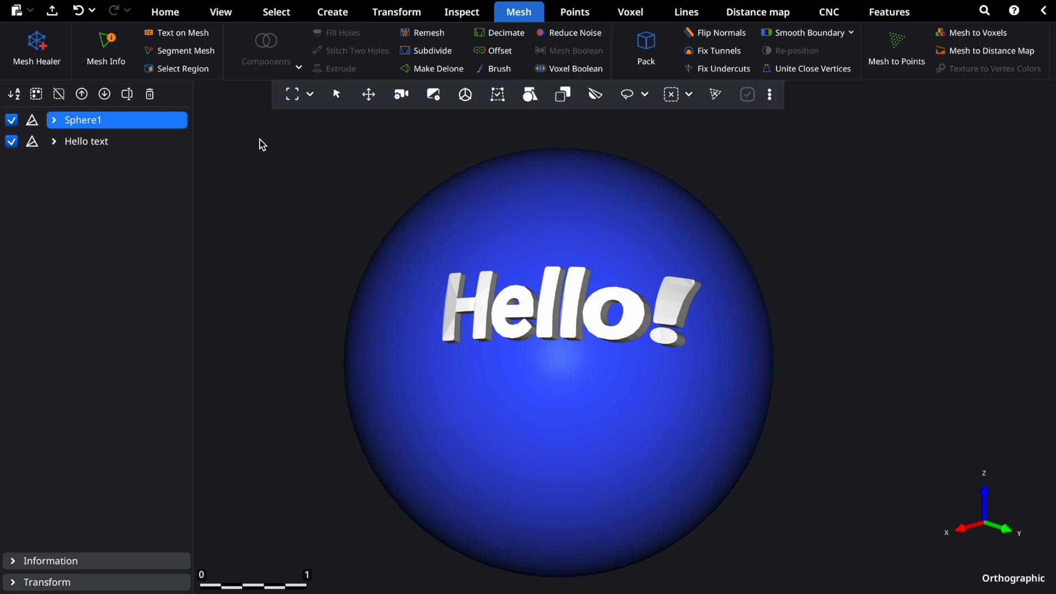
{"action": "mouse_move", "coordinate": [37, 48]}
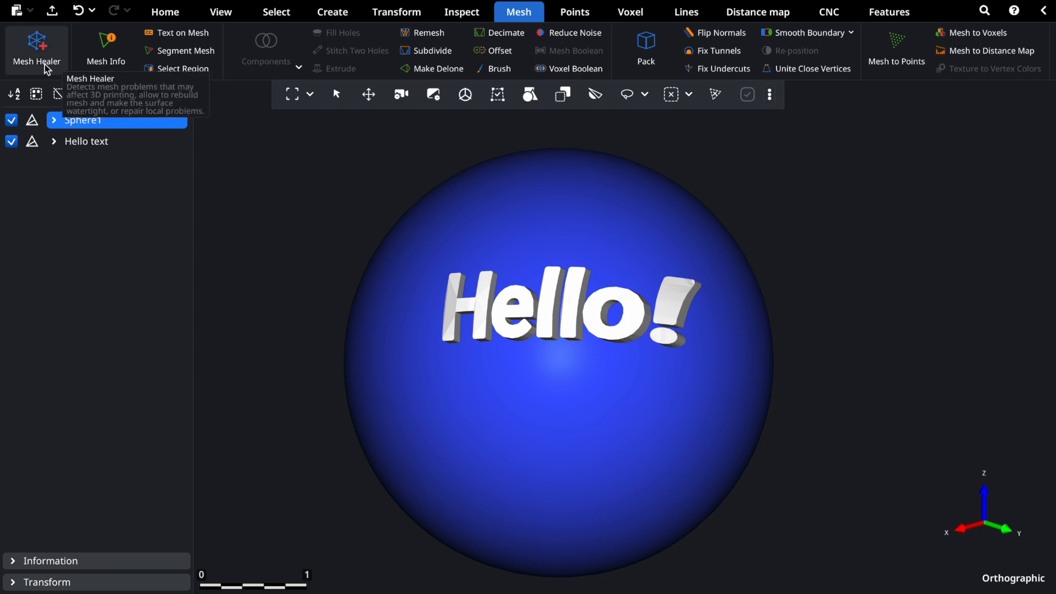
{"action": "mouse_move", "coordinate": [183, 68]}
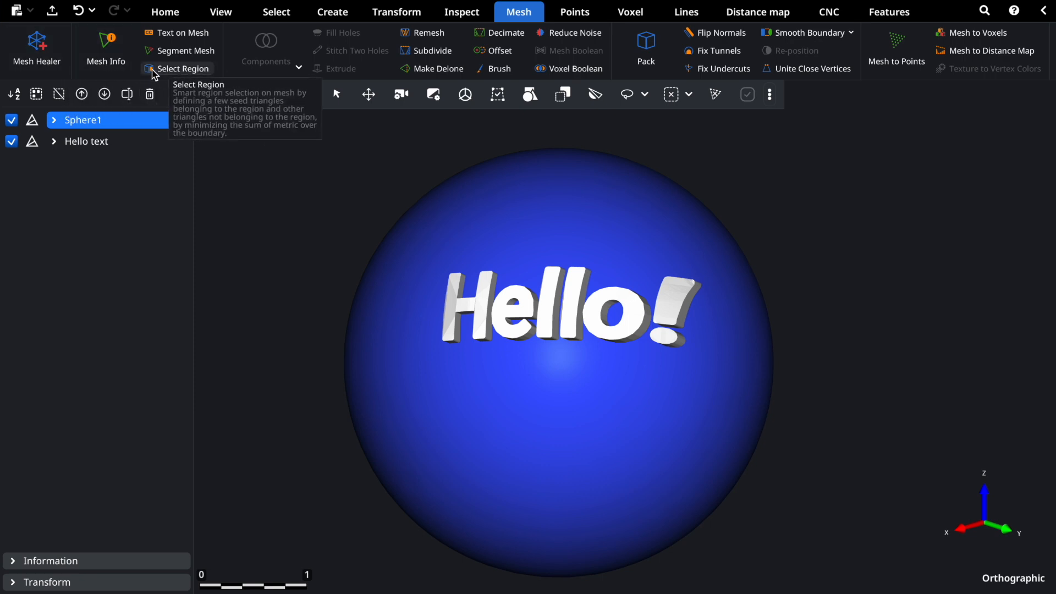
{"action": "mouse_move", "coordinate": [411, 88]}
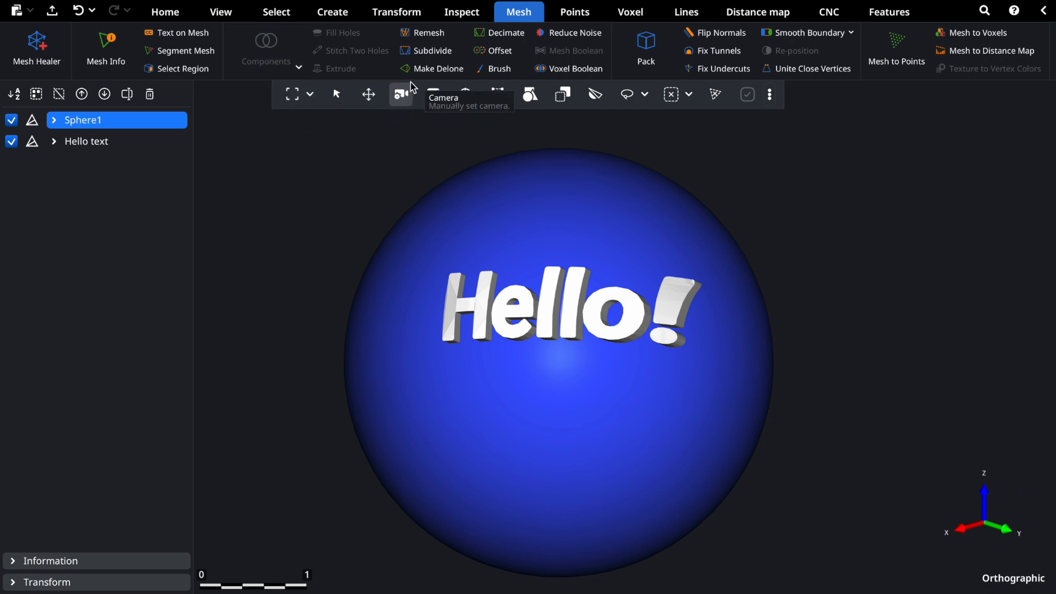
{"action": "mouse_move", "coordinate": [571, 68]}
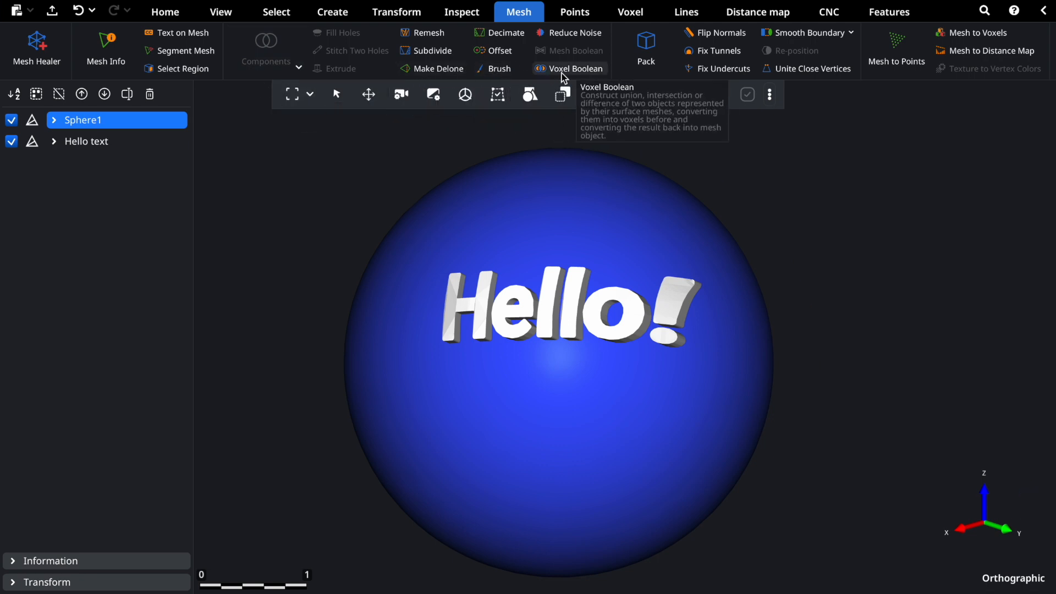
{"action": "mouse_move", "coordinate": [732, 72]}
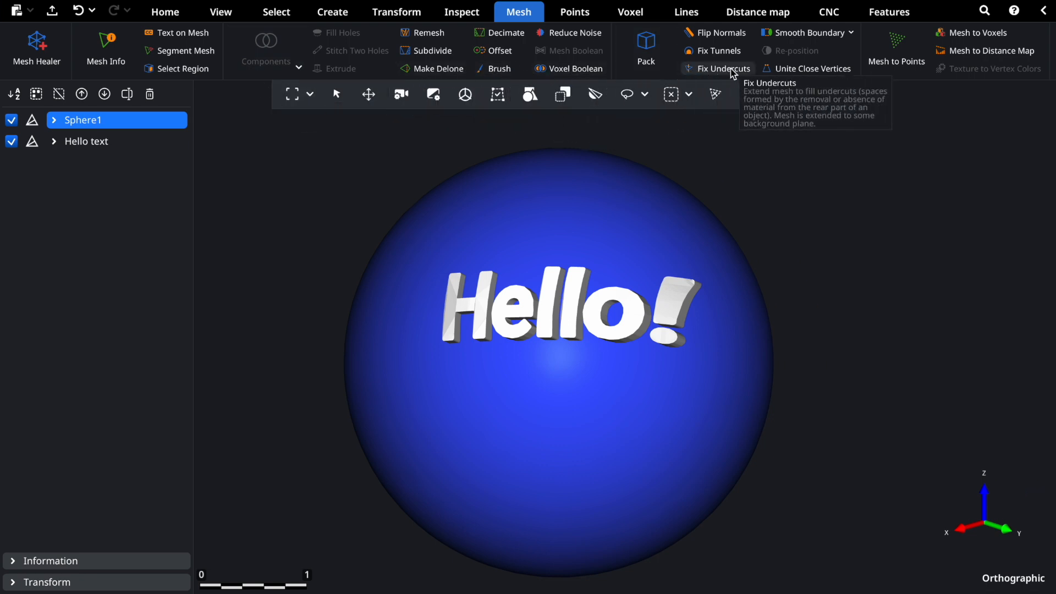
{"action": "mouse_move", "coordinate": [966, 34]}
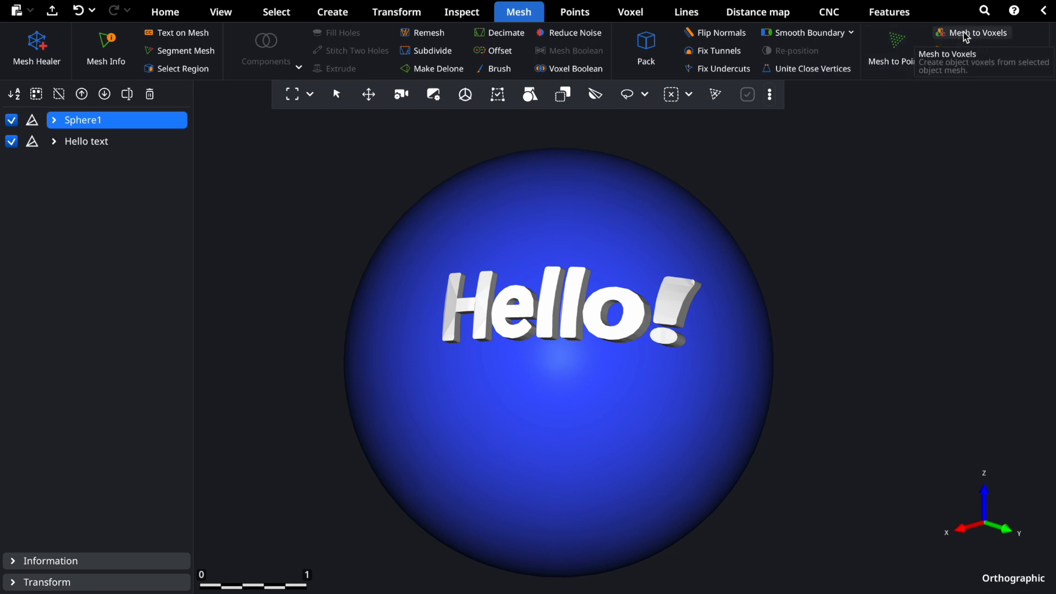
{"action": "mouse_move", "coordinate": [450, 161]}
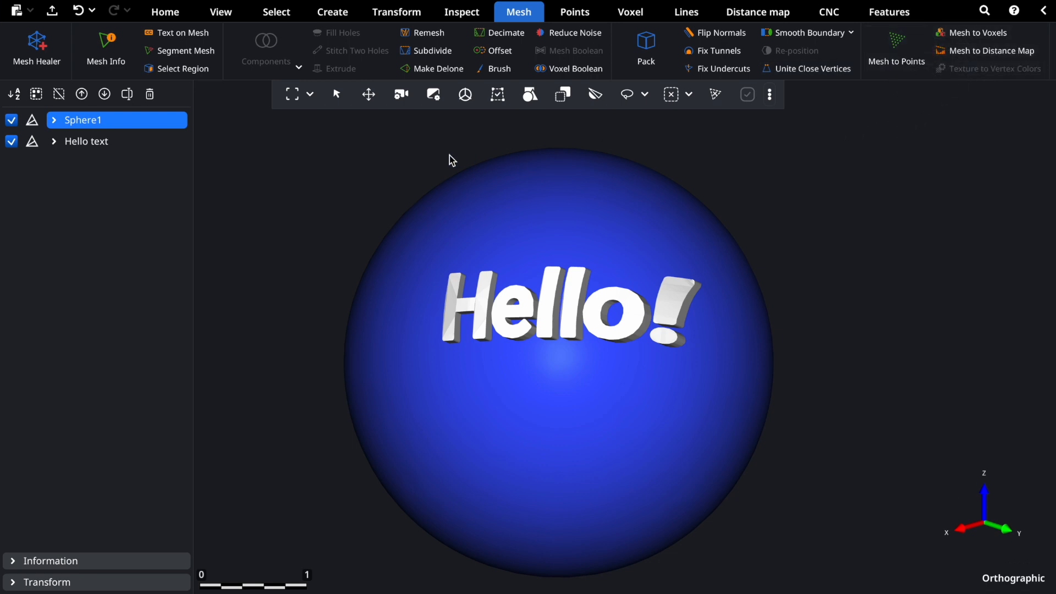
{"action": "mouse_move", "coordinate": [265, 48]}
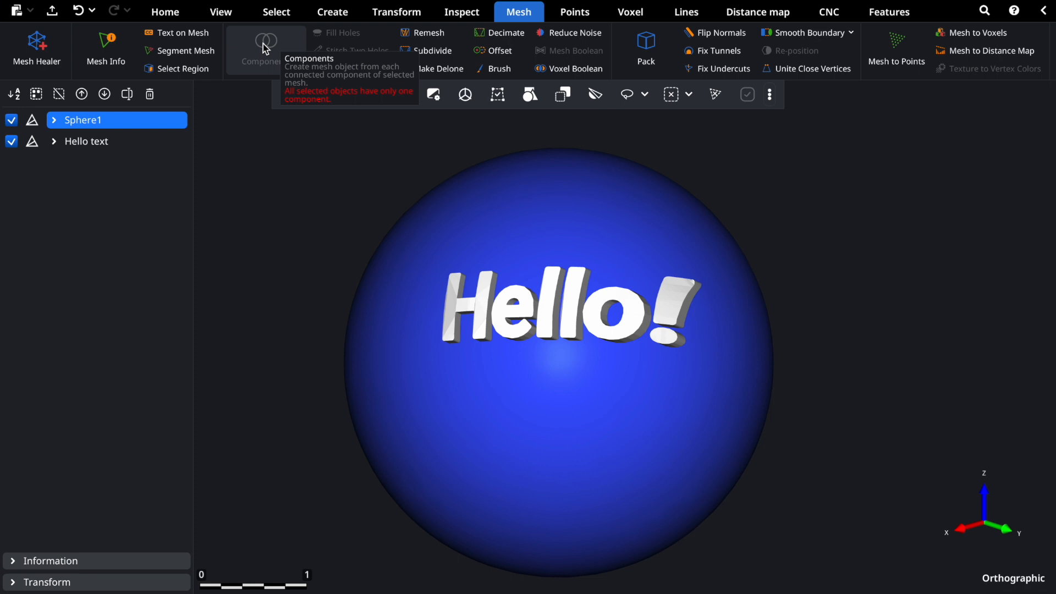
{"action": "mouse_move", "coordinate": [334, 32]}
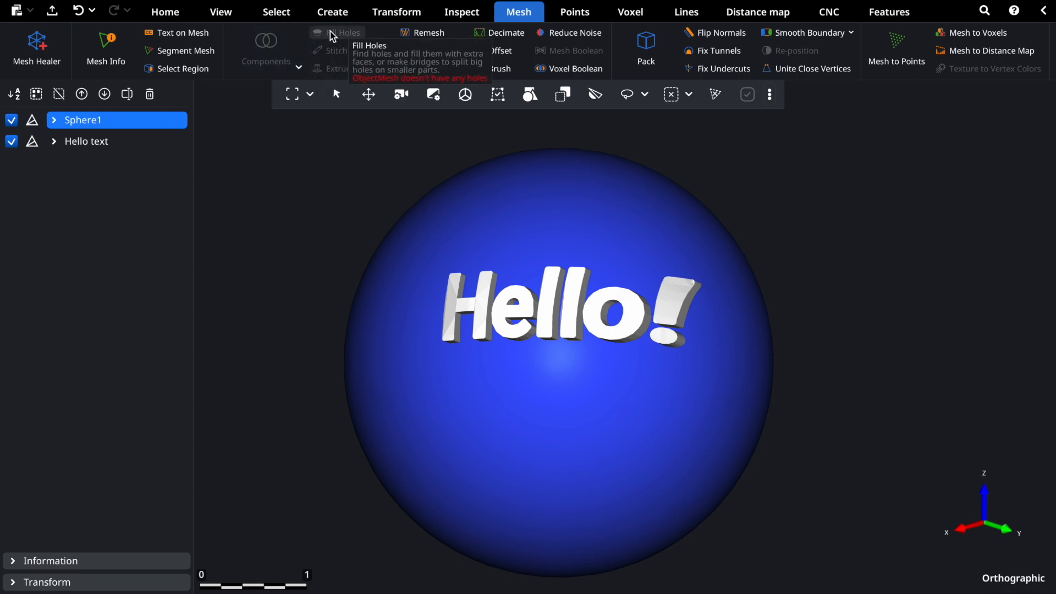
{"action": "mouse_move", "coordinate": [343, 70]}
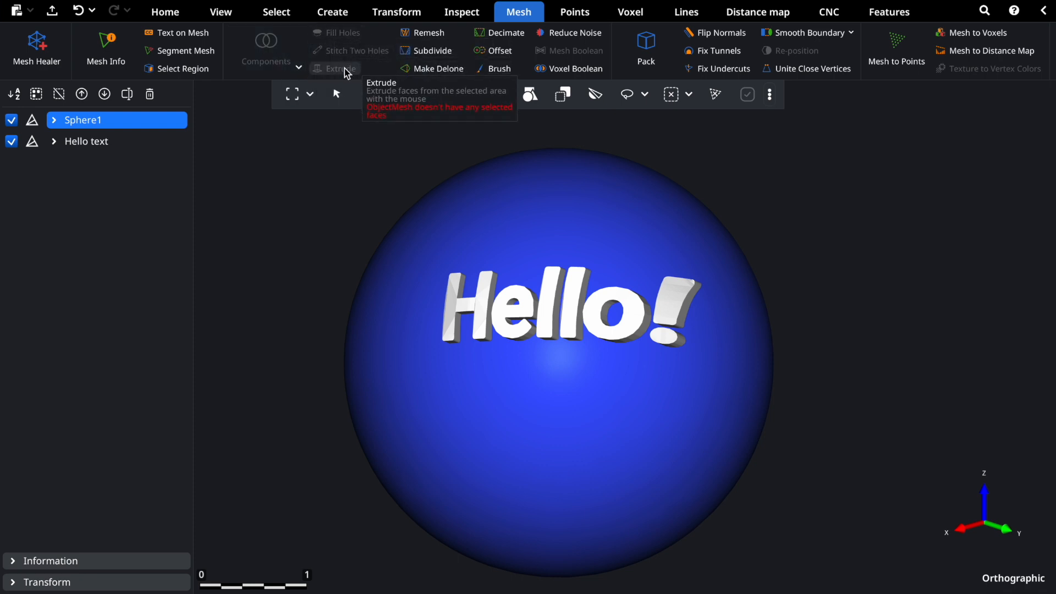
{"action": "mouse_move", "coordinate": [569, 50]}
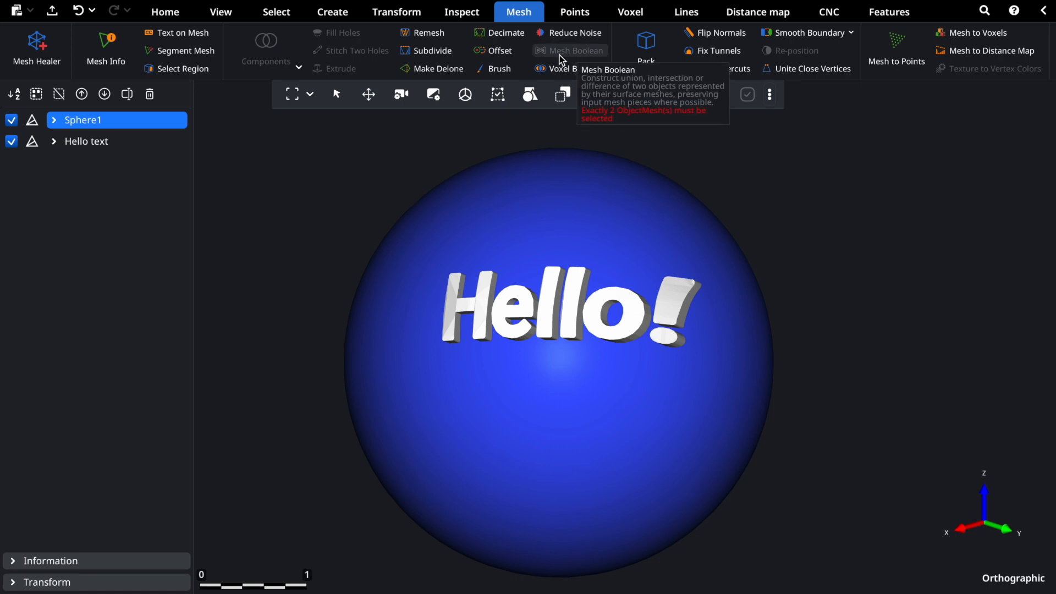
{"action": "left_click", "coordinate": [573, 51]}
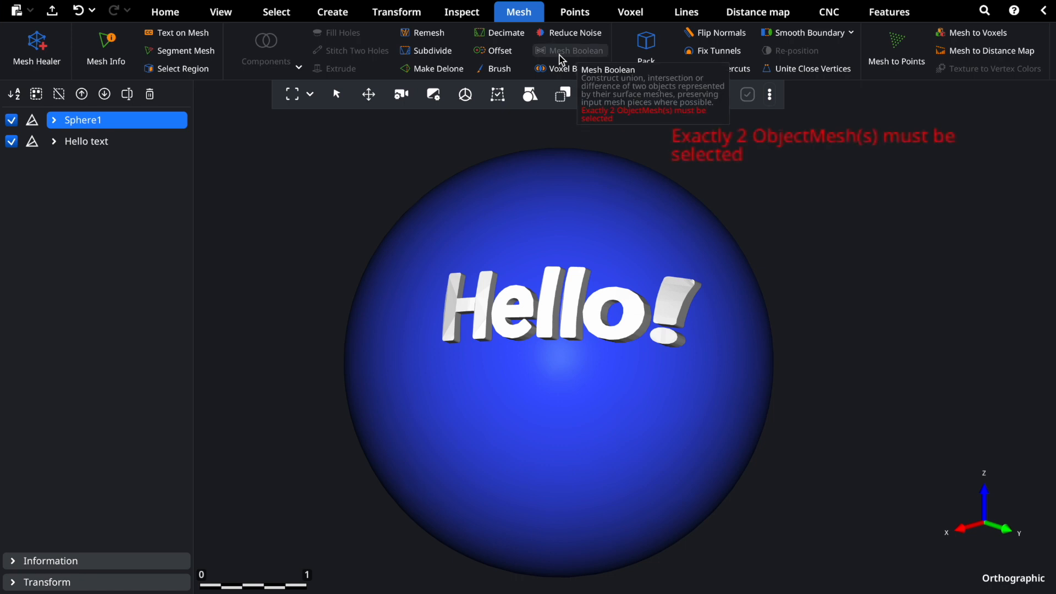
{"action": "mouse_move", "coordinate": [568, 51]}
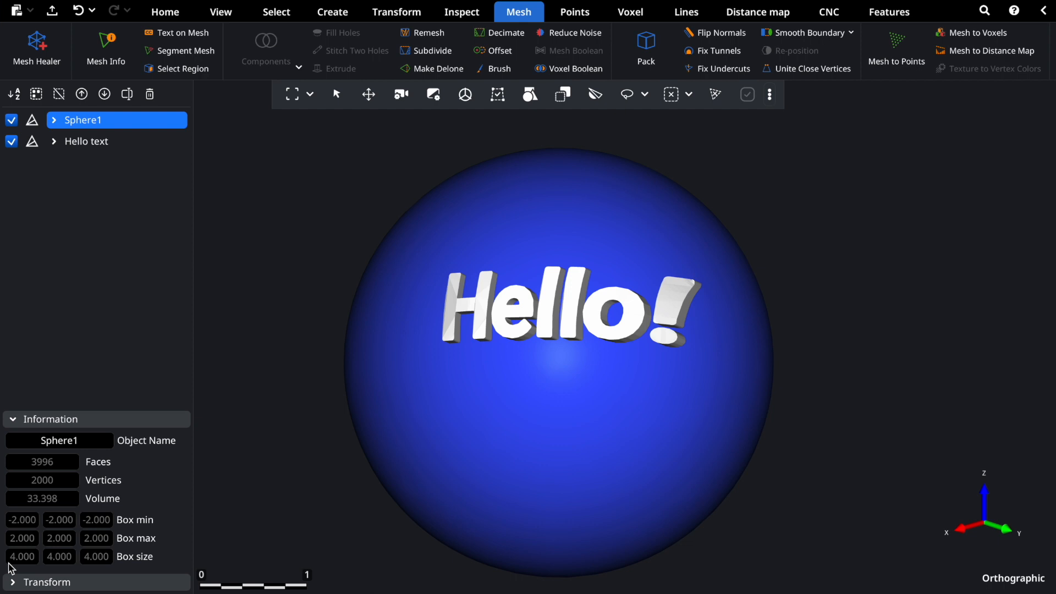
{"action": "mouse_move", "coordinate": [156, 486]}
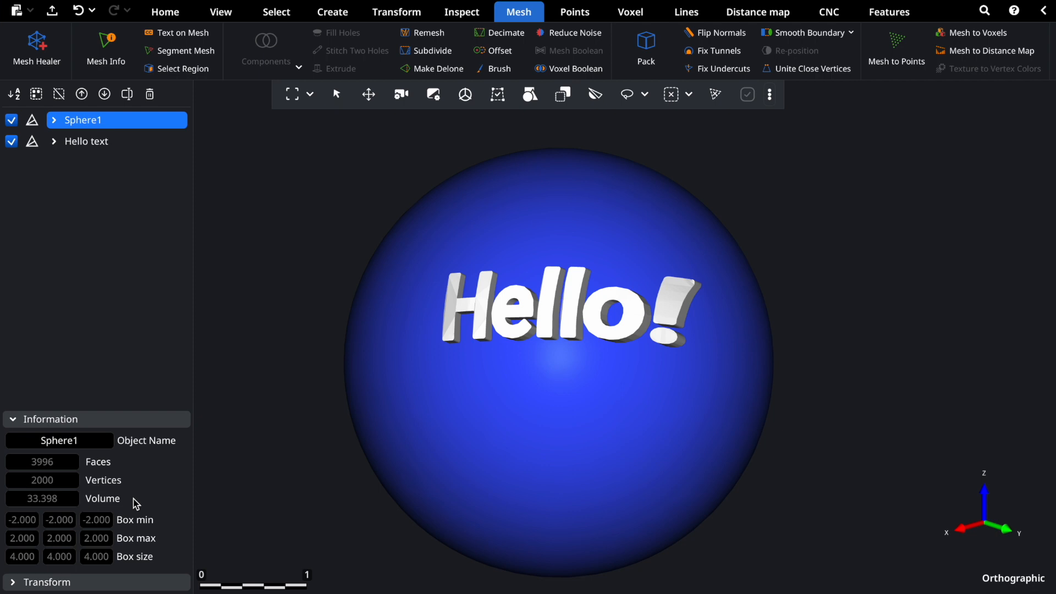
{"action": "mouse_move", "coordinate": [167, 504]}
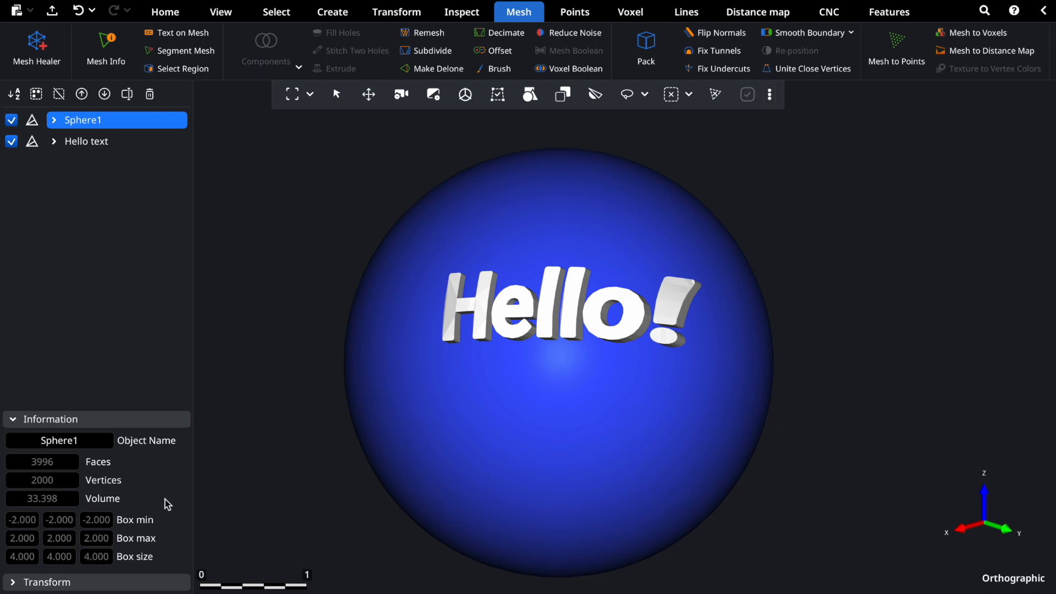
{"action": "mouse_move", "coordinate": [64, 505]}
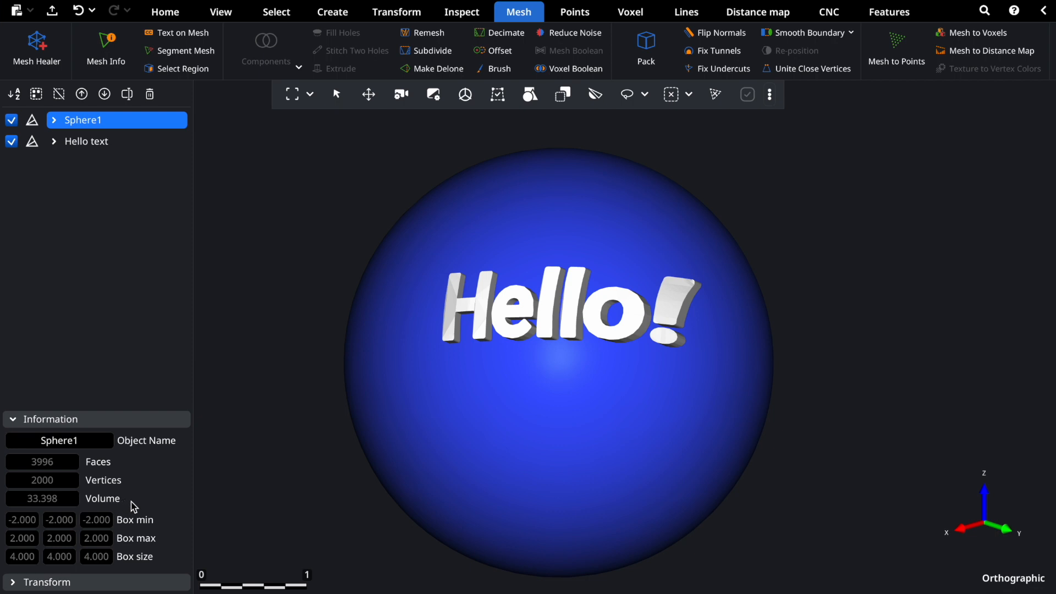
Expand Sphere1's entry to reveal its extended mesh details
{"action": "left_click", "coordinate": [47, 120]}
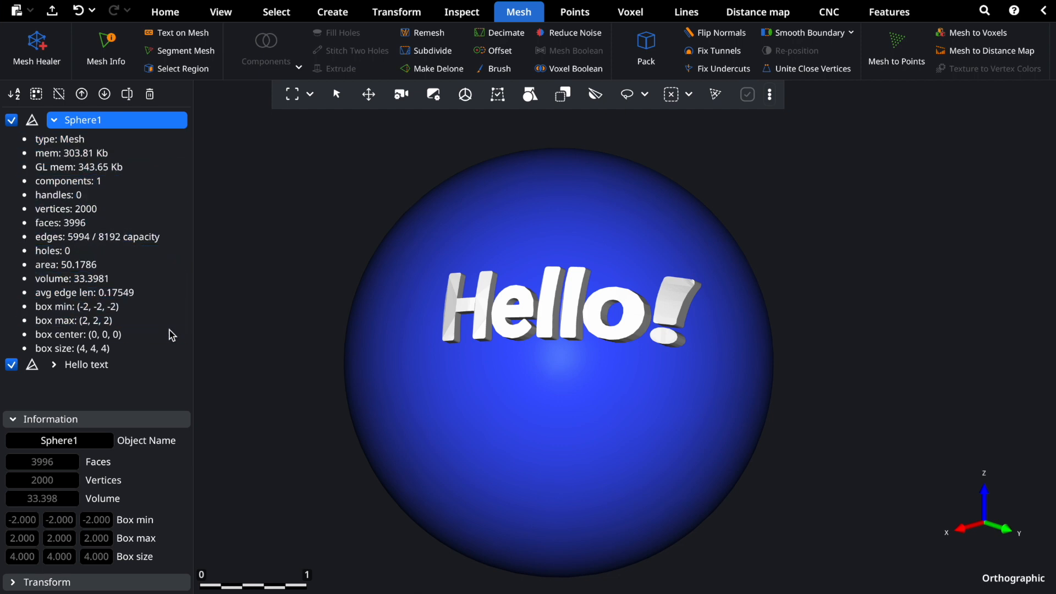
Bring up Sphere1's display options menu with shading, edges and visibility choices
{"action": "left_click", "coordinate": [73, 348]}
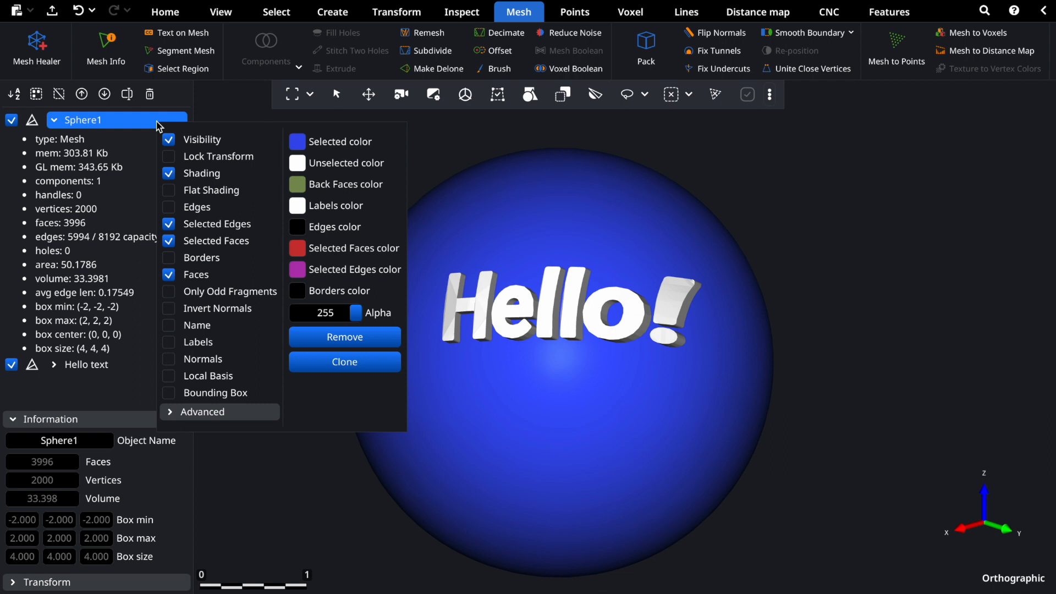
Render the sphere with Flat Shading and Edges enabled, then dismiss the menu
{"action": "left_click", "coordinate": [170, 191]}
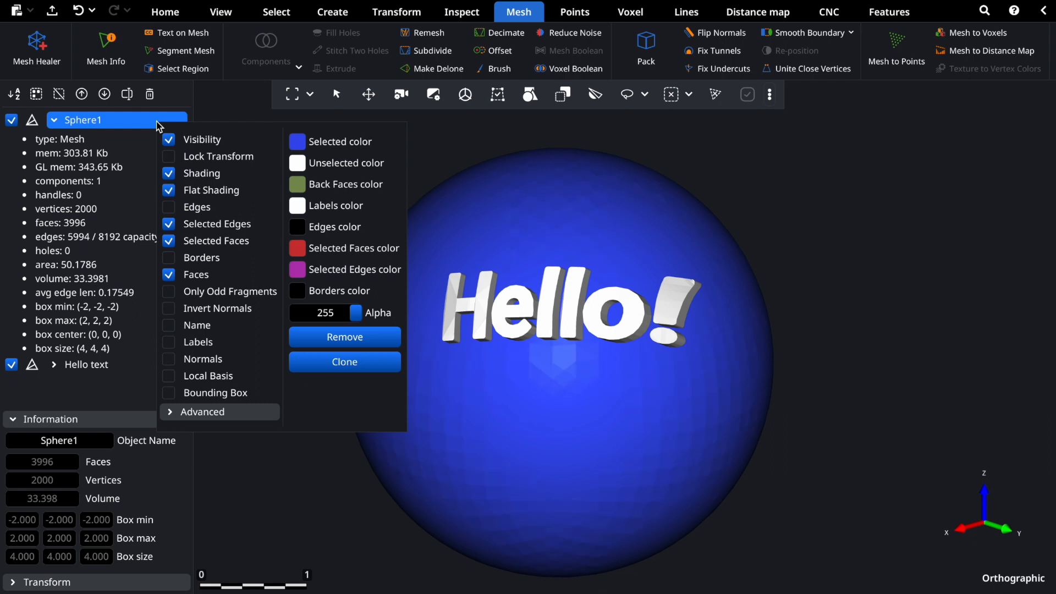
{"action": "left_click", "coordinate": [170, 206]}
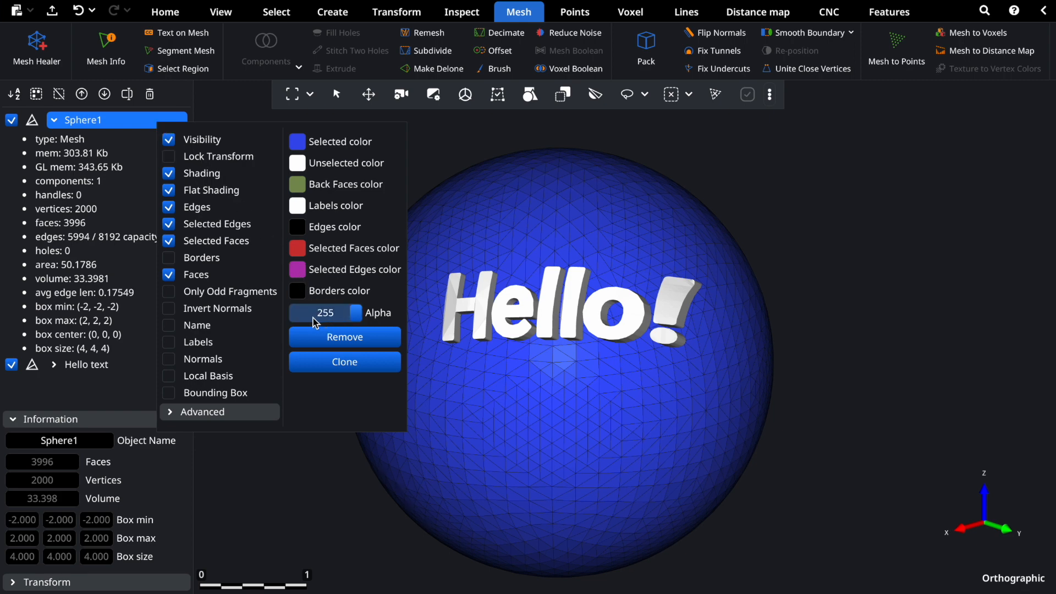
{"action": "left_click", "coordinate": [219, 11]}
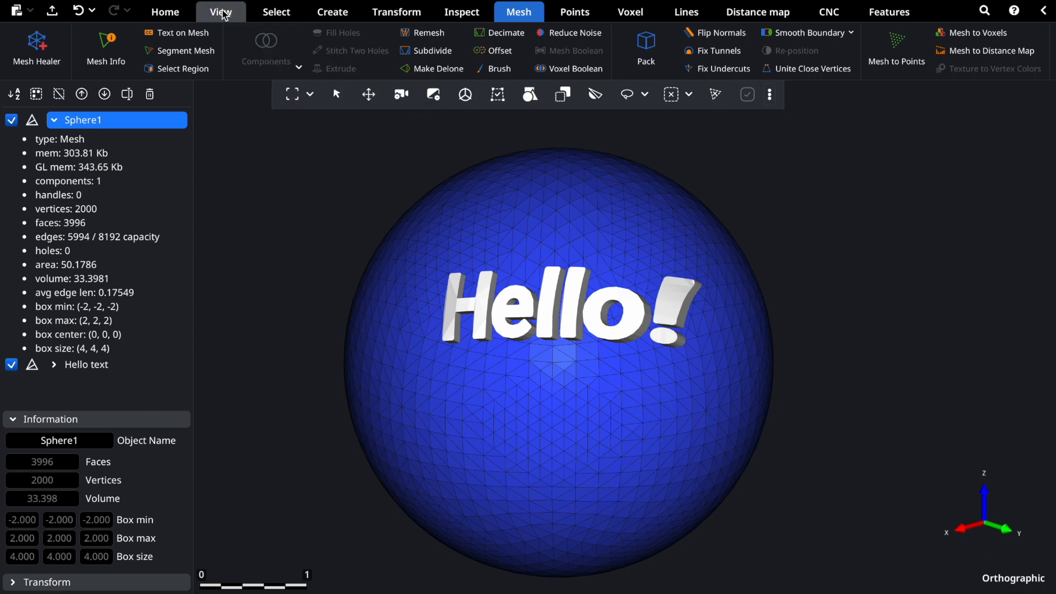
Browse the View, Select and Create toolbars, returning to the Mesh tools
{"action": "left_click", "coordinate": [221, 11]}
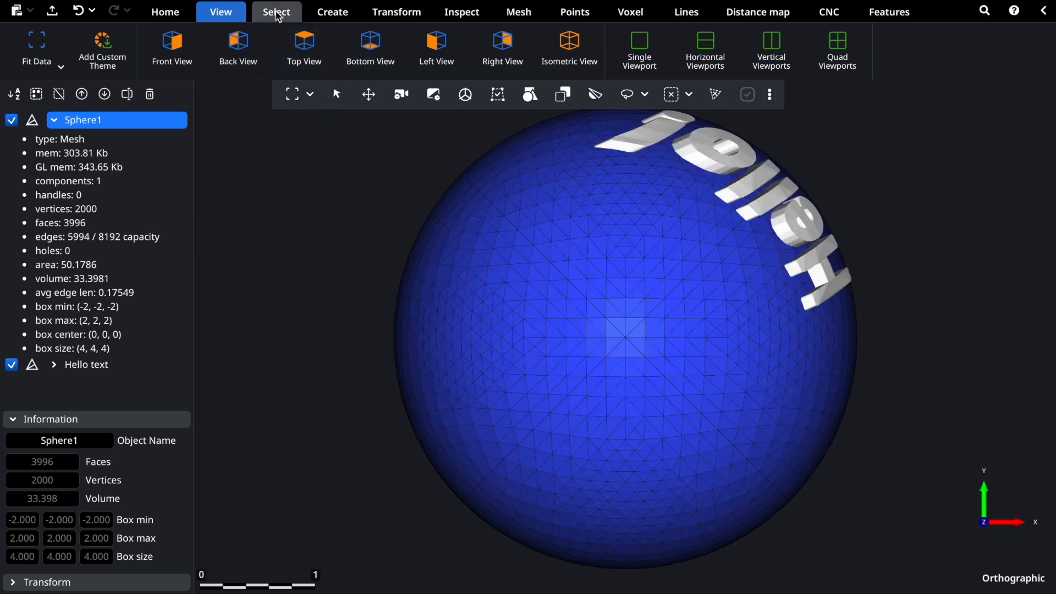
{"action": "left_click", "coordinate": [276, 11]}
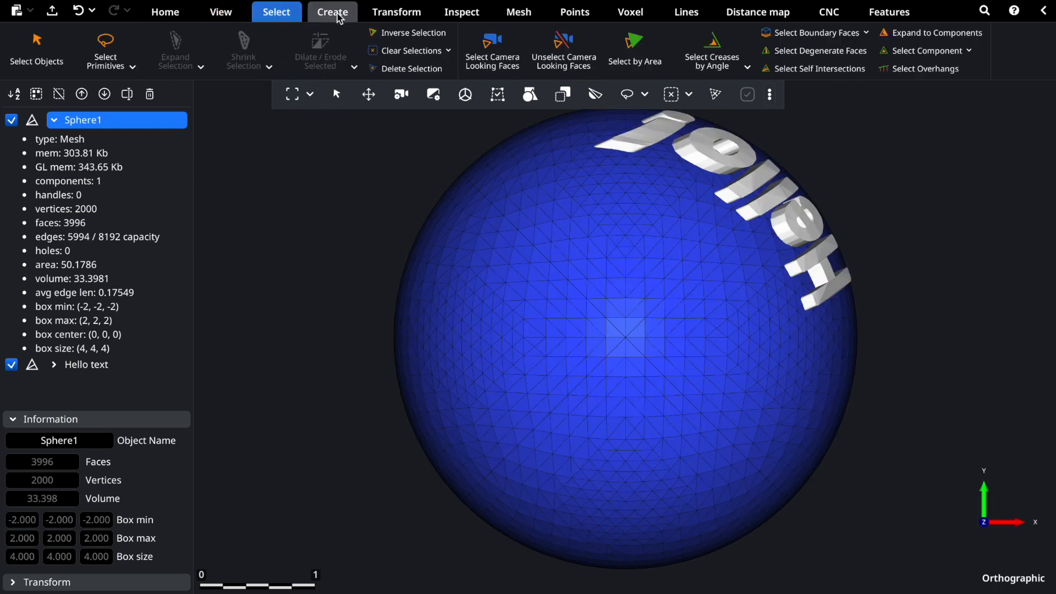
{"action": "left_click", "coordinate": [397, 11]}
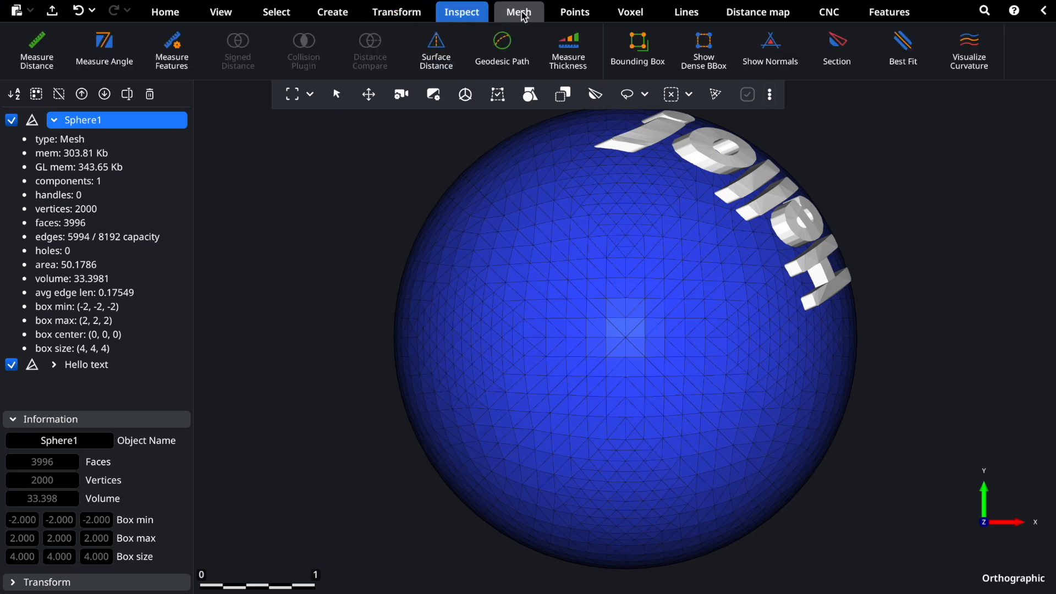
{"action": "left_click", "coordinate": [518, 11]}
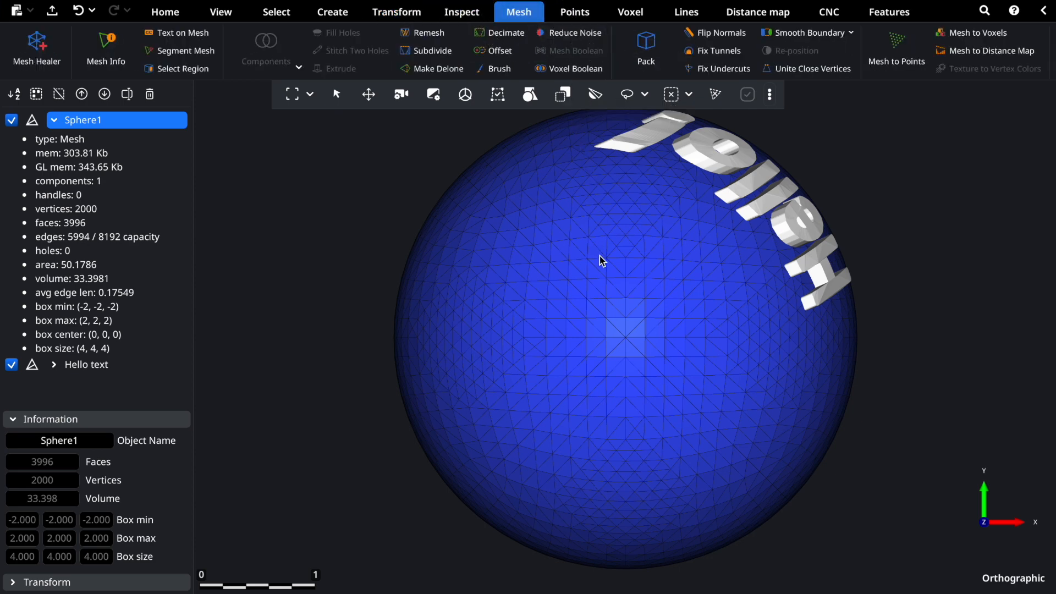